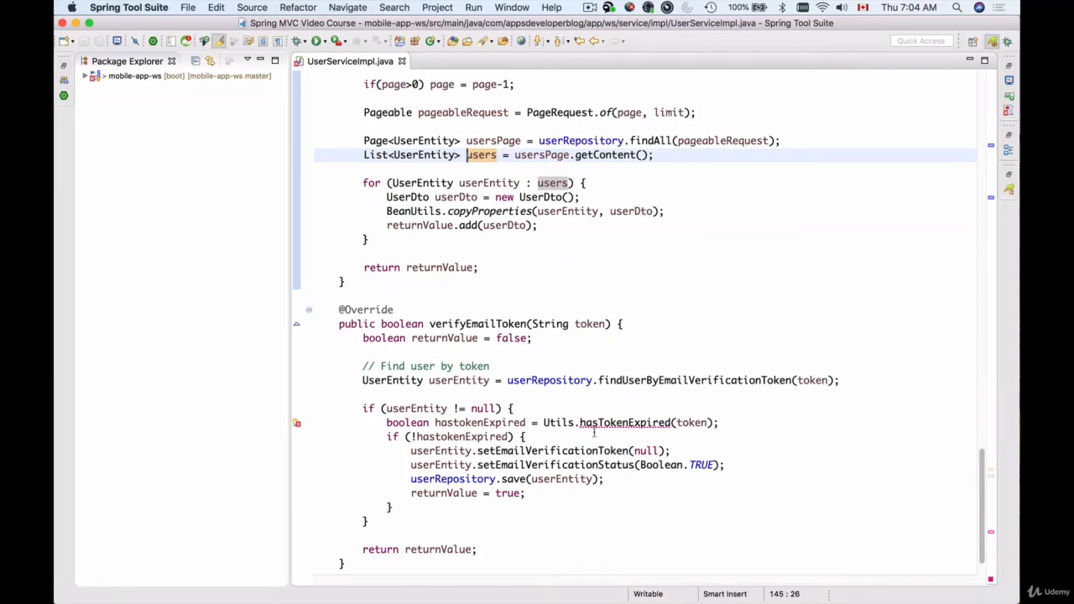
{"action": "mouse_move", "coordinate": [560, 422]}
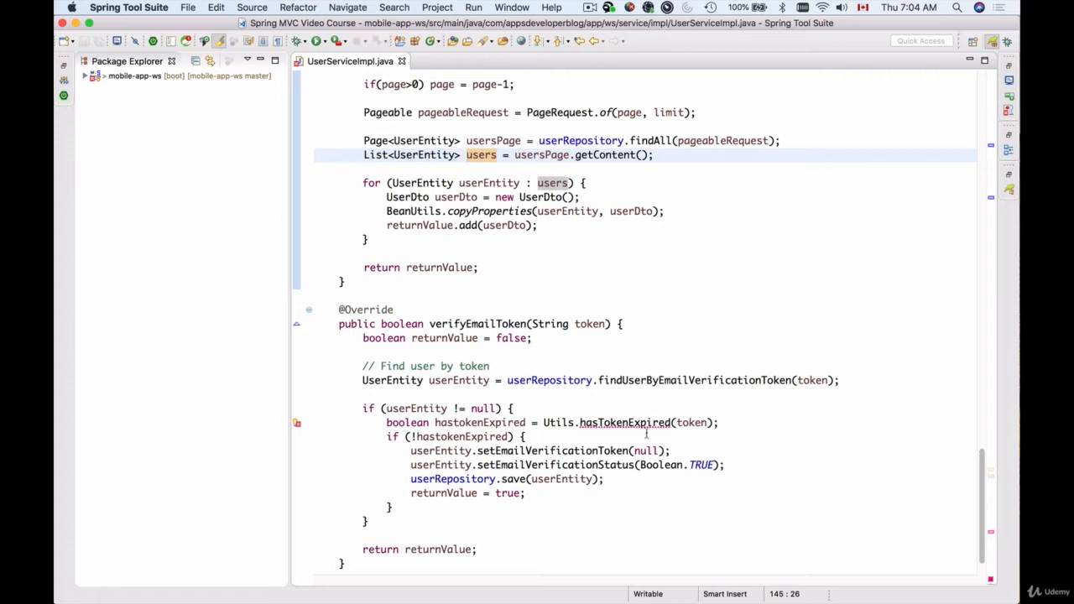
{"action": "mouse_move", "coordinate": [668, 436]}
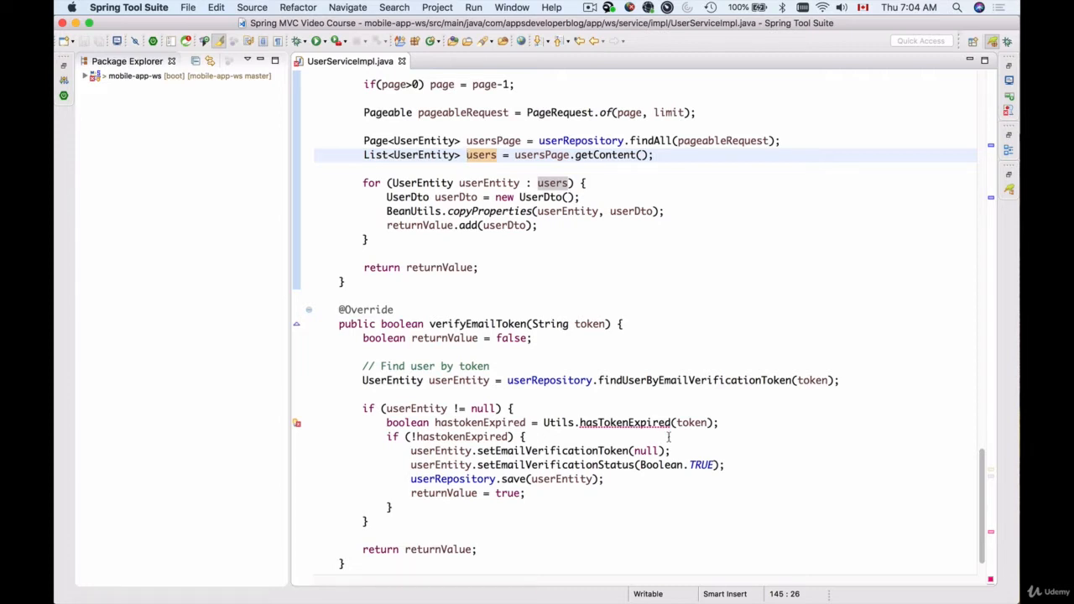
{"action": "mouse_move", "coordinate": [708, 396]}
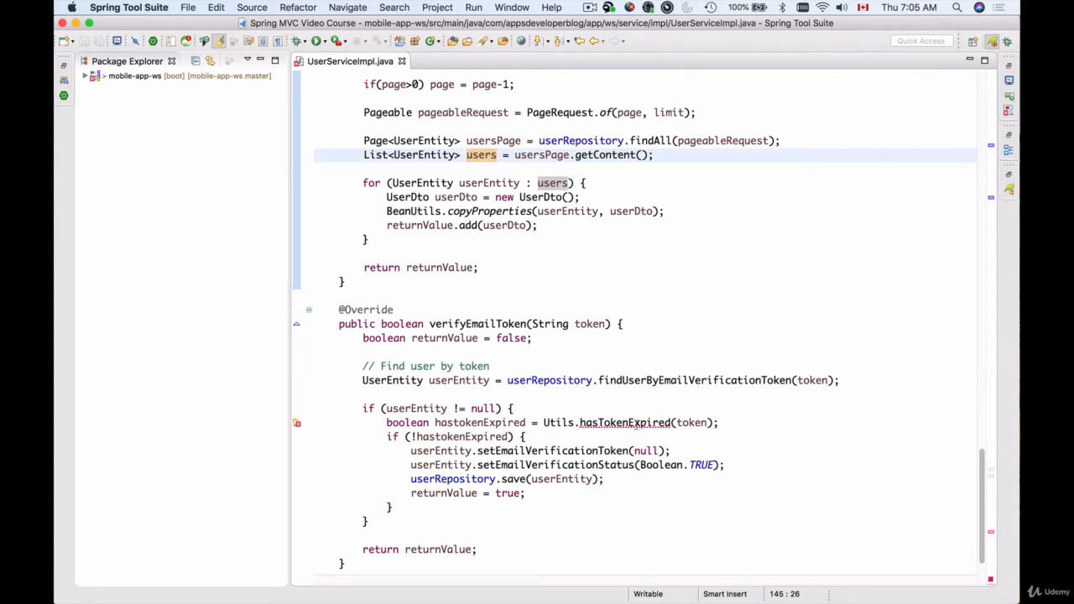
{"action": "mouse_move", "coordinate": [637, 404]}
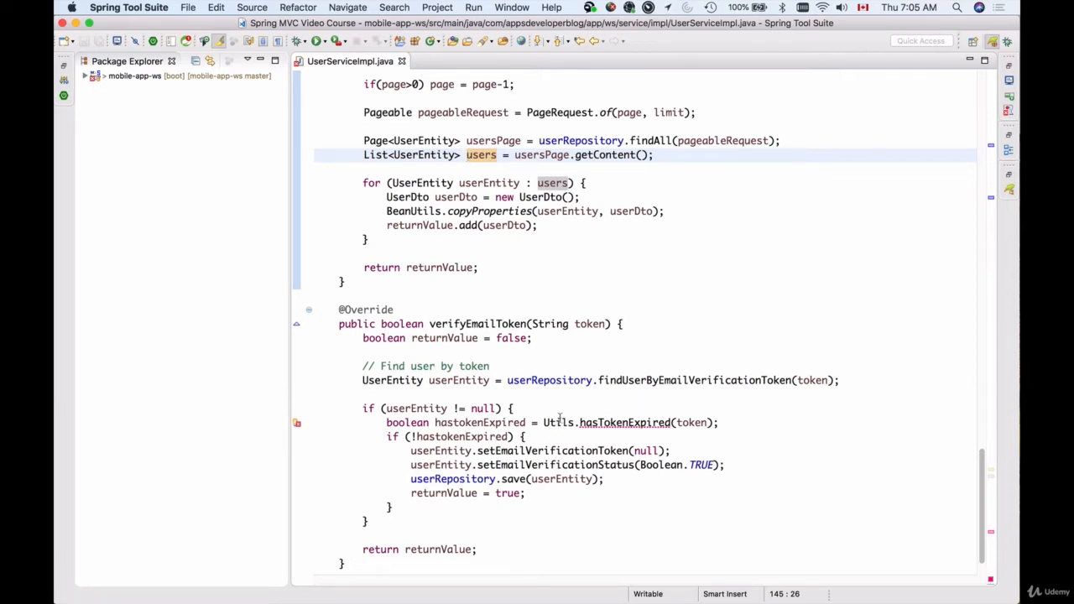
- Expand mobile-app-ws to the shared package and open Utils.java in the editor
{"action": "left_click", "coordinate": [94, 75]}
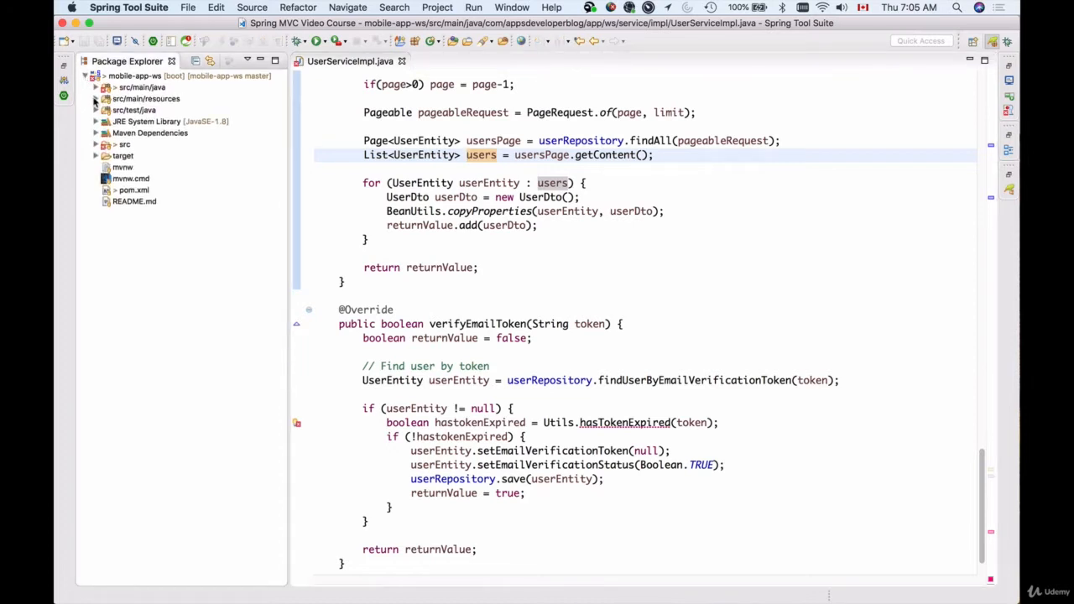
{"action": "left_click", "coordinate": [96, 87]}
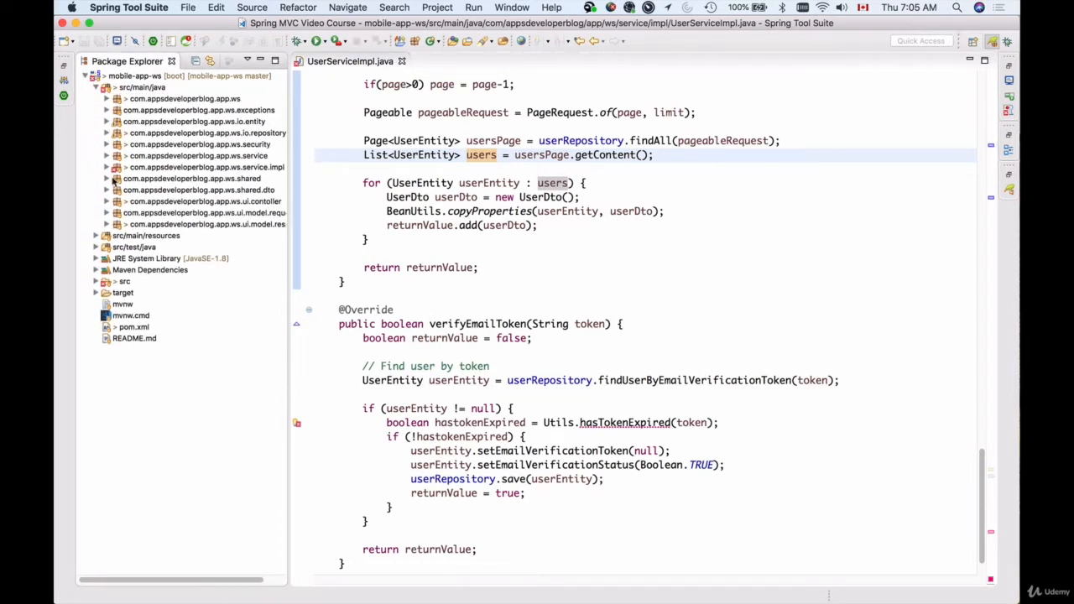
{"action": "left_click", "coordinate": [107, 177]}
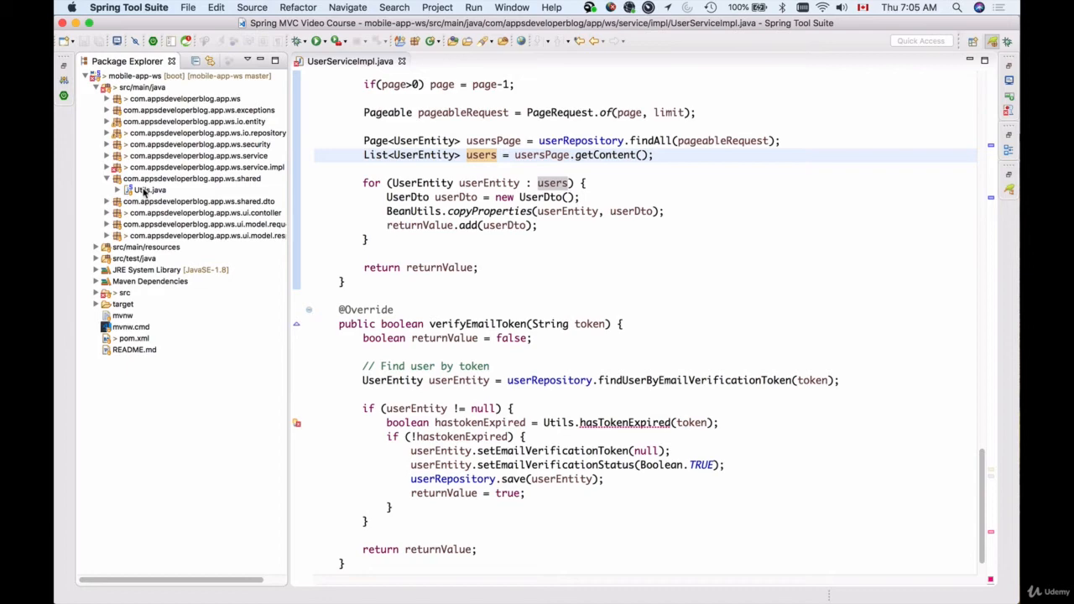
{"action": "double_click", "coordinate": [151, 189]}
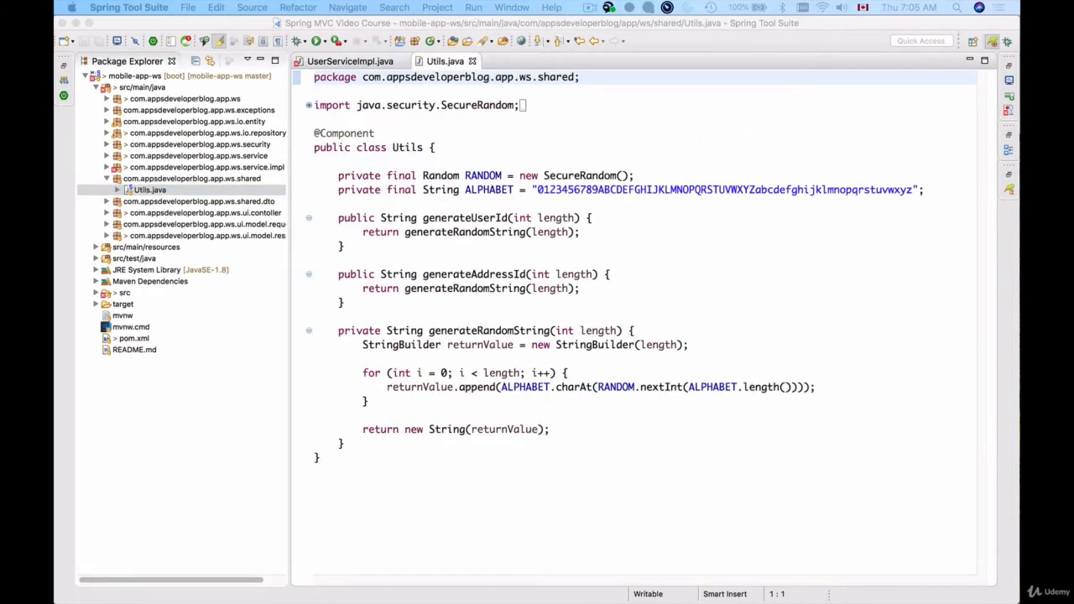
- Add static hasTokenExpired(String token) parsing claims with Jwts, importing Jwts from io.jsonwebtoken
{"action": "left_click", "coordinate": [344, 443]}
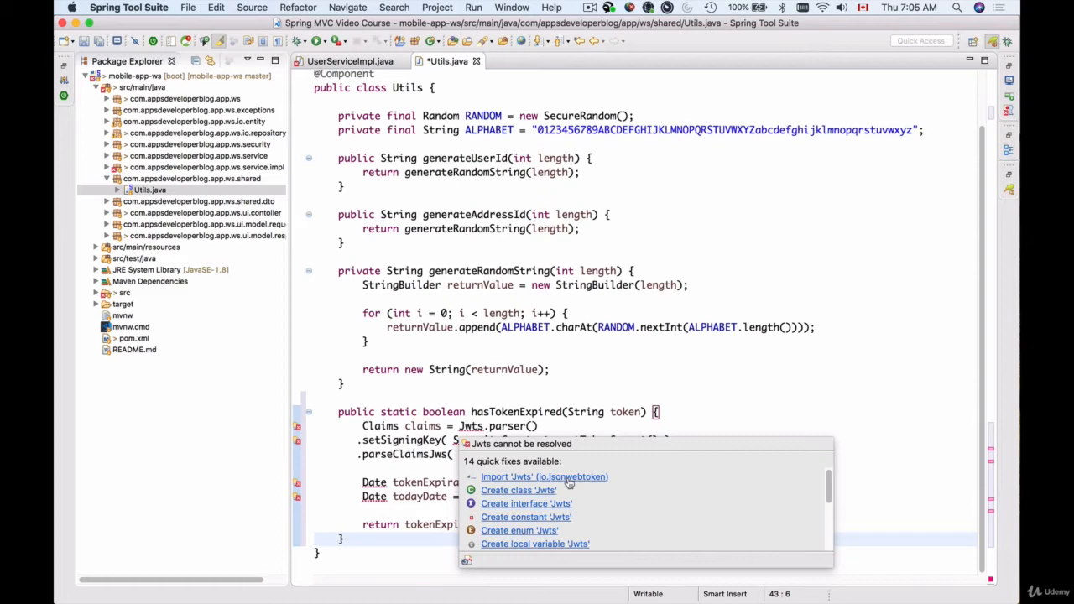
{"action": "left_click", "coordinate": [544, 476]}
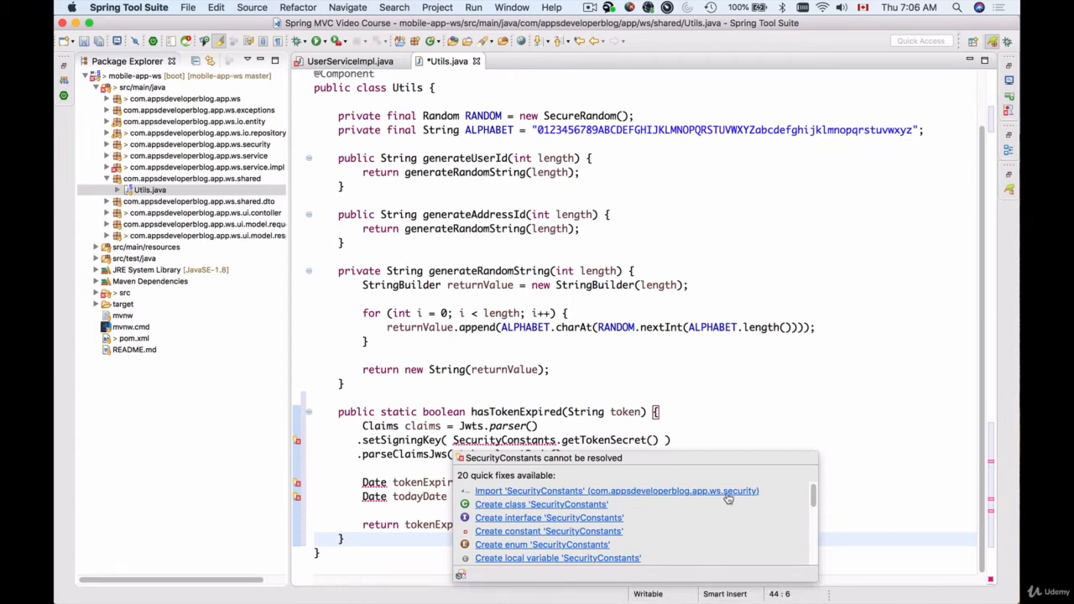
{"action": "mouse_move", "coordinate": [735, 497]}
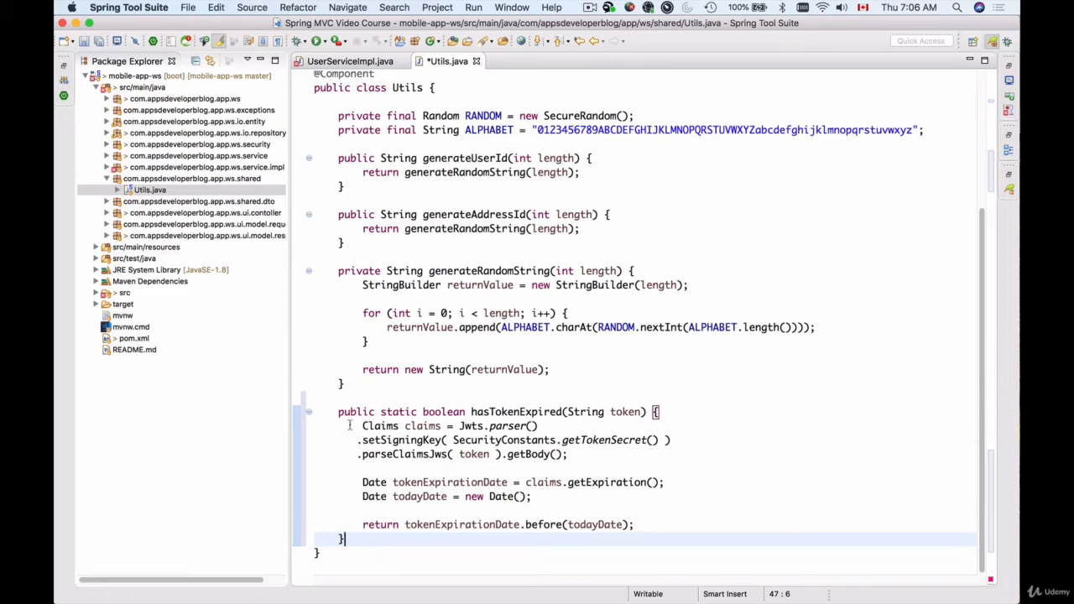
- Resolve SecurityConstants and Cmd-click getTokenSecret to show the Open Declaration / Open Implementation popup
{"action": "left_click", "coordinate": [550, 426]}
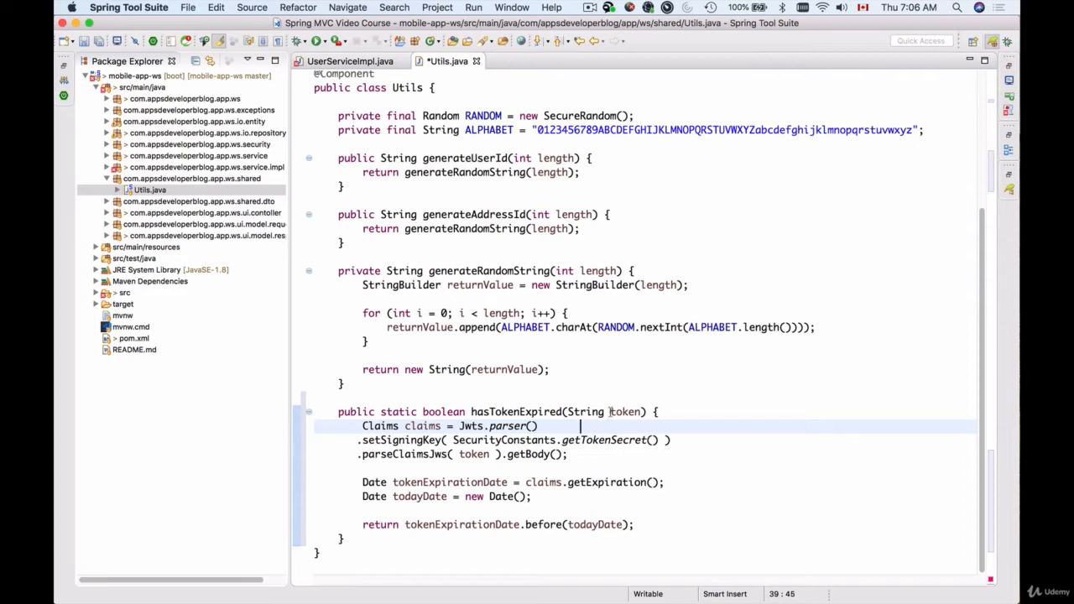
{"action": "double_click", "coordinate": [624, 411]}
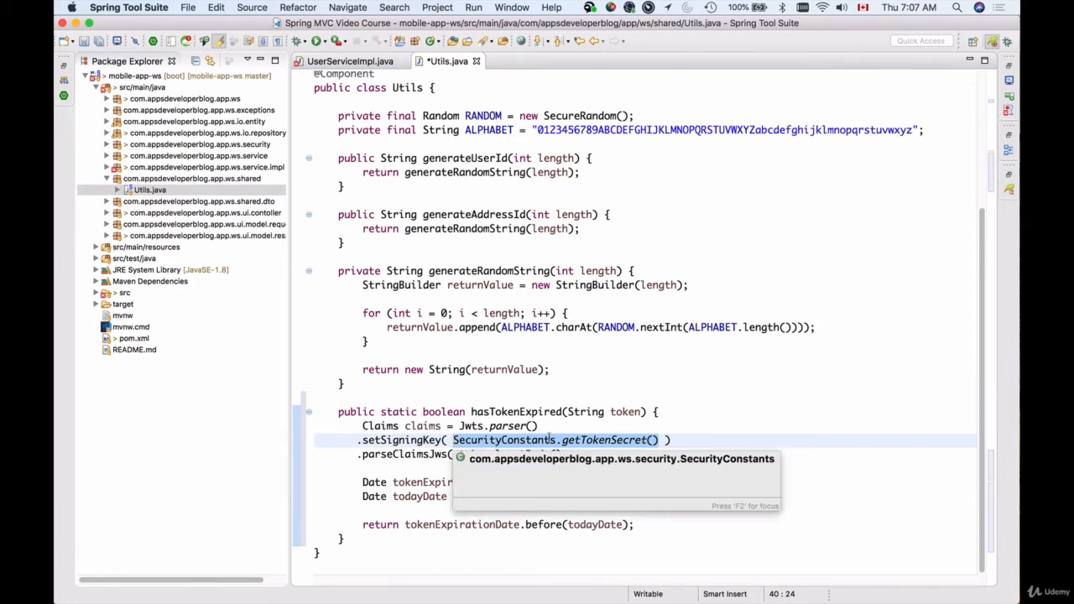
{"action": "left_click", "coordinate": [604, 440]}
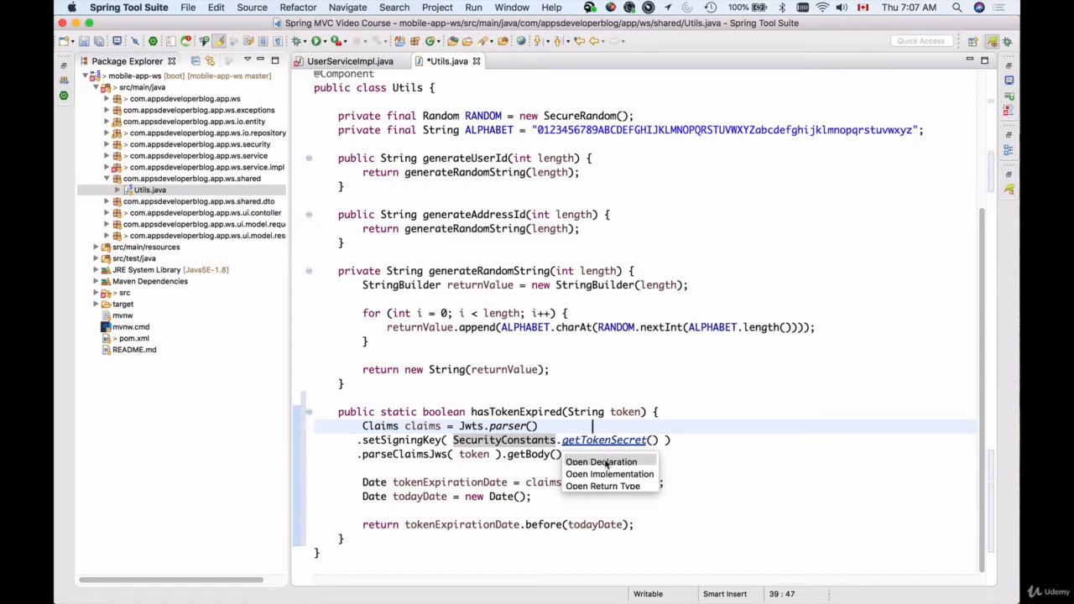
- Jump to getTokenSecret in SecurityConstants.java and expand src/main/resources
{"action": "left_click", "coordinate": [601, 461]}
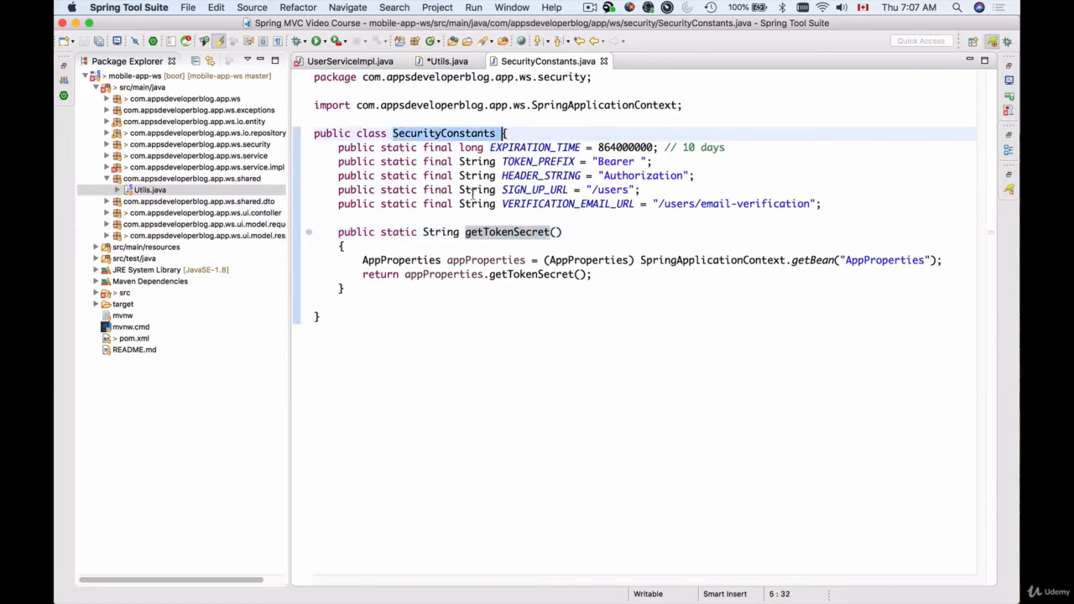
{"action": "left_click", "coordinate": [334, 231]}
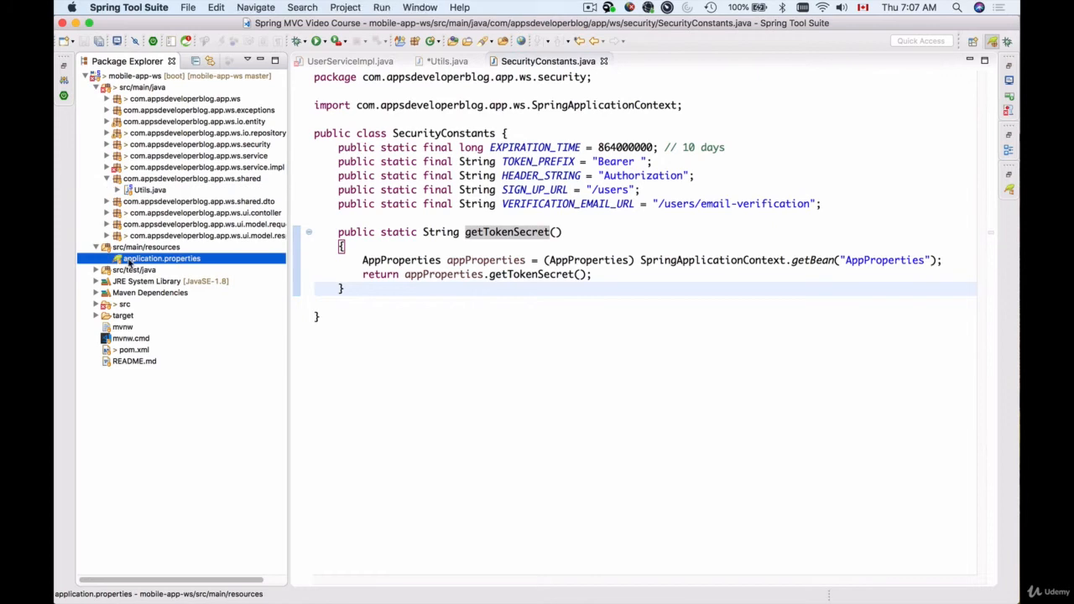
{"action": "double_click", "coordinate": [161, 259]}
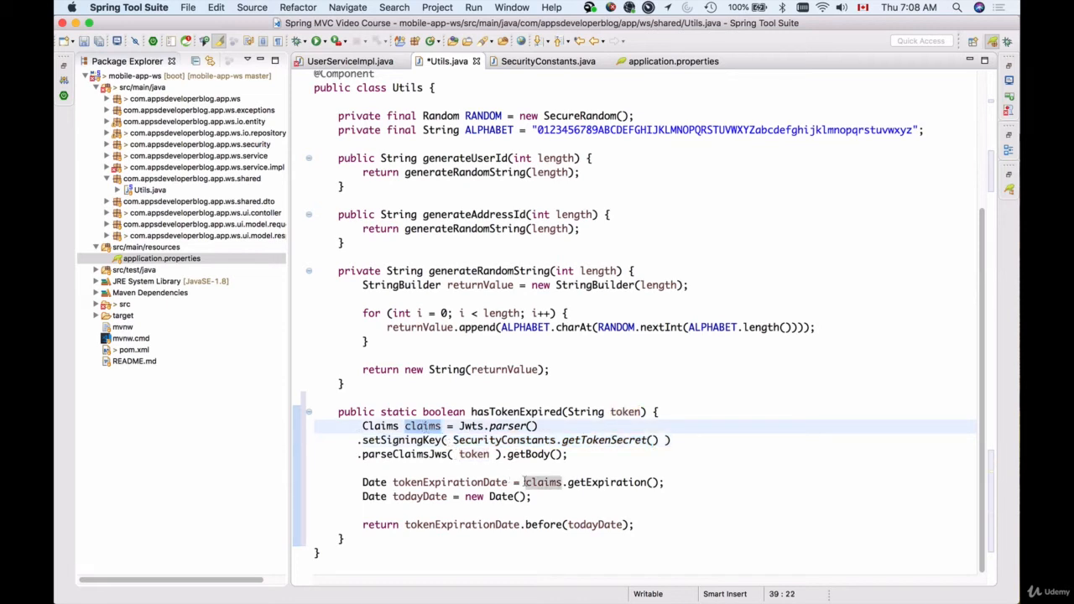
{"action": "mouse_move", "coordinate": [544, 481]}
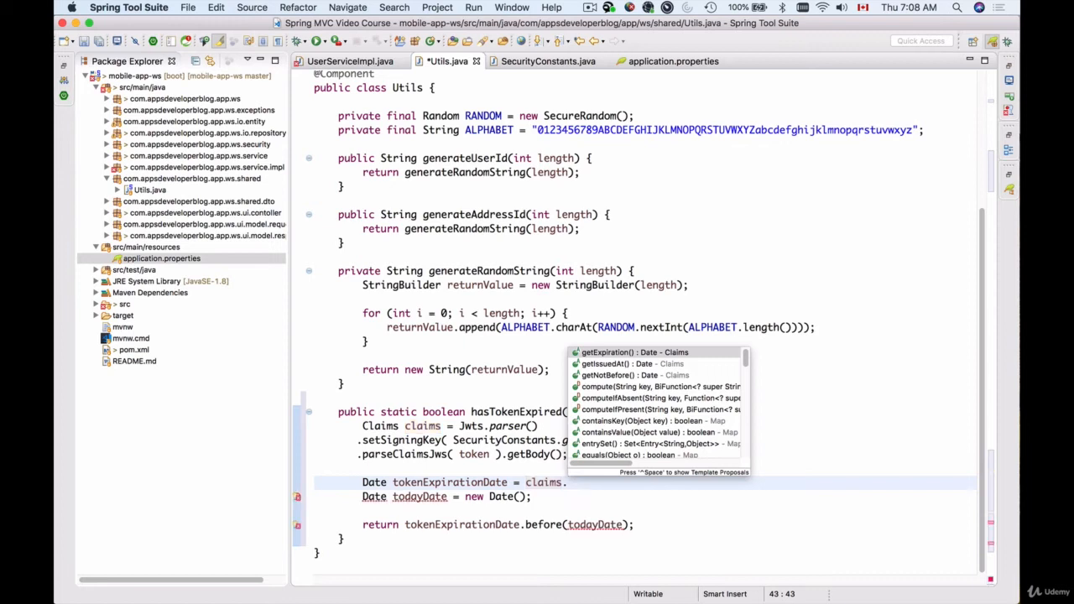
{"action": "mouse_move", "coordinate": [617, 356]}
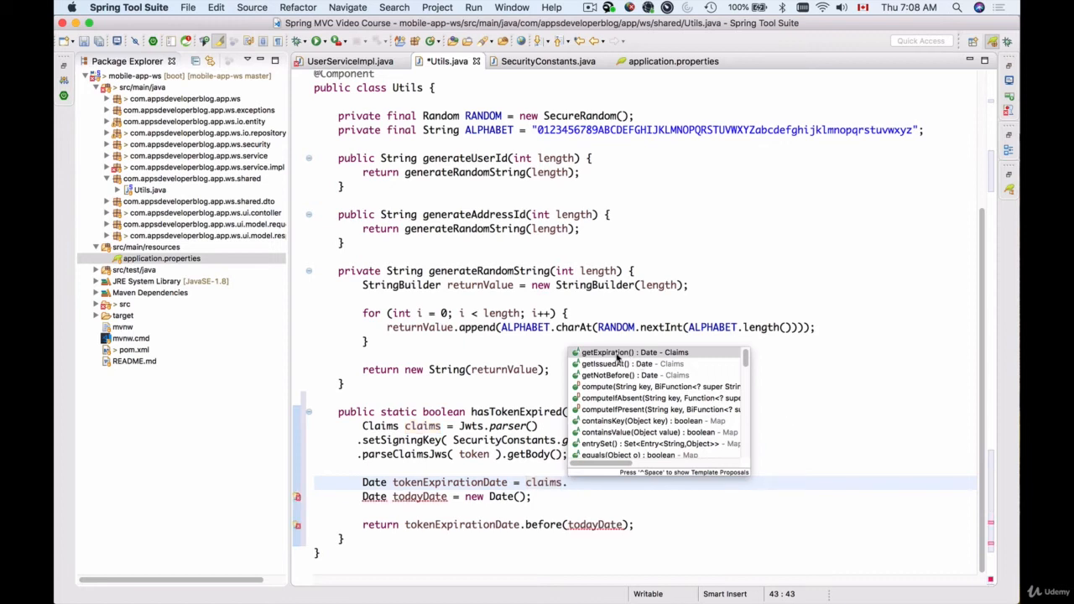
{"action": "mouse_move", "coordinate": [612, 377]}
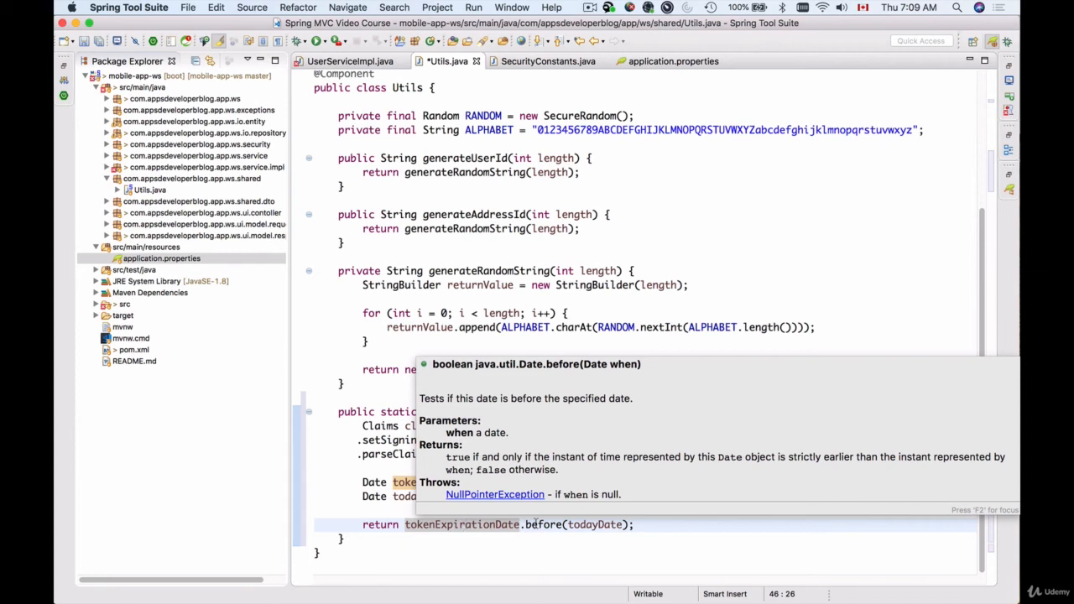
- Save Utils.java with the finished hasTokenExpired method and return to UserServiceImpl.java
{"action": "left_click", "coordinate": [705, 524]}
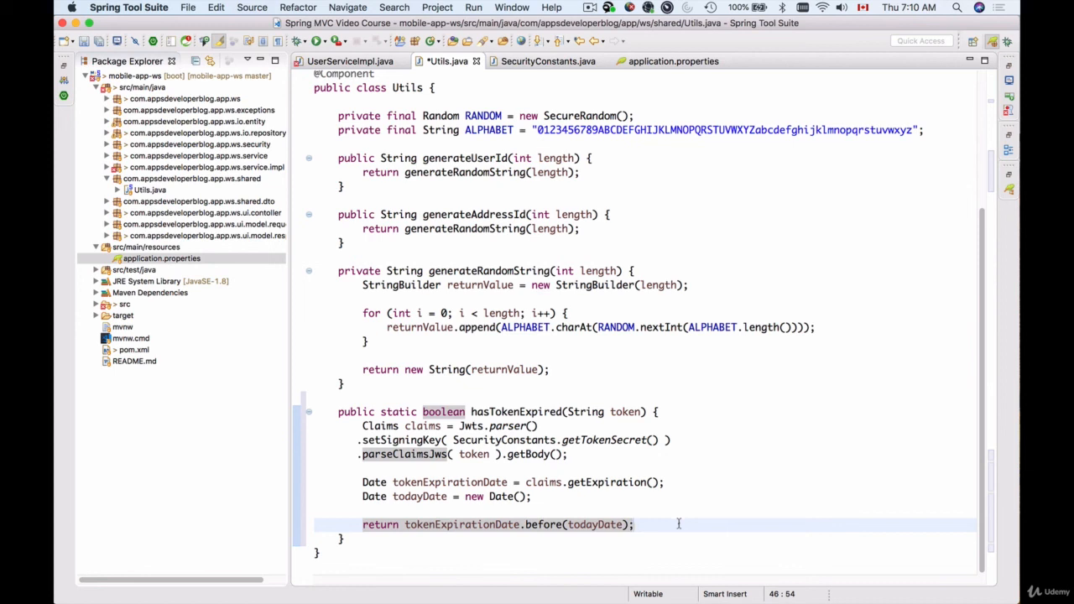
{"action": "left_click", "coordinate": [634, 523]}
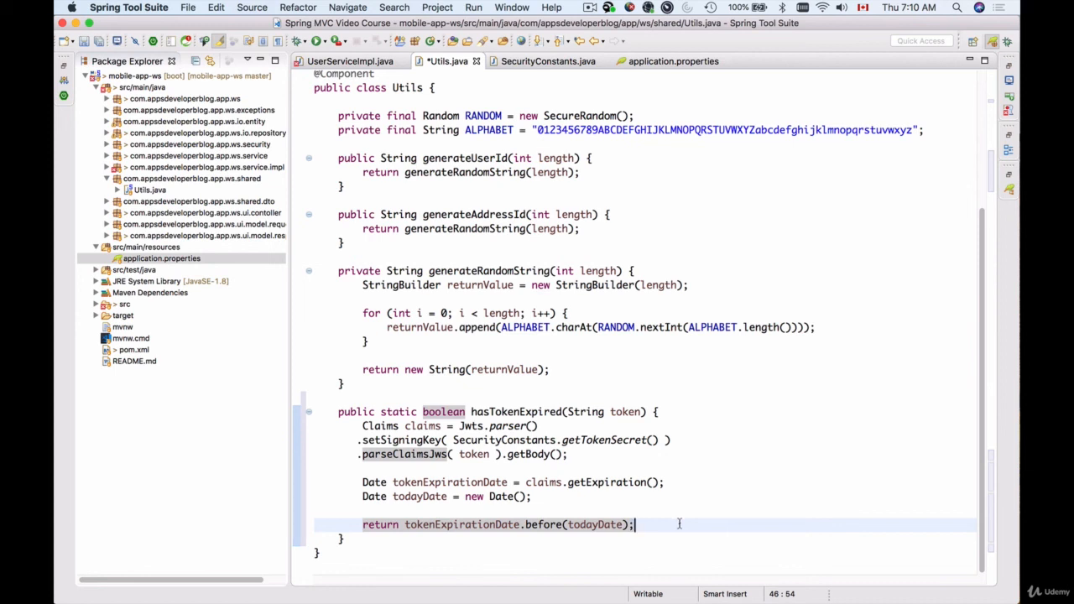
{"action": "mouse_move", "coordinate": [674, 518]}
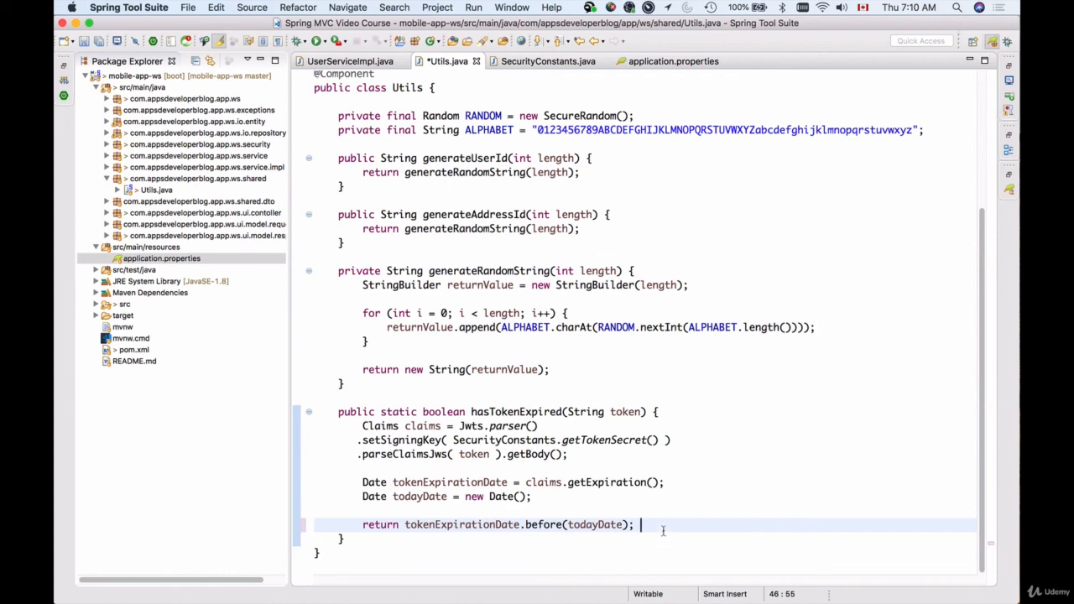
{"action": "left_click", "coordinate": [351, 60]}
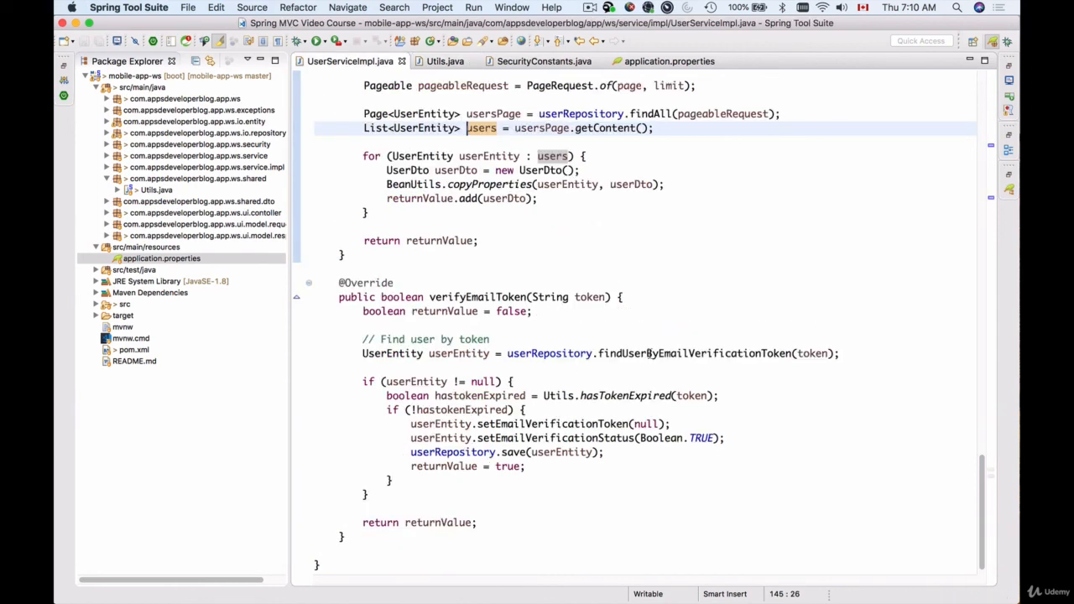